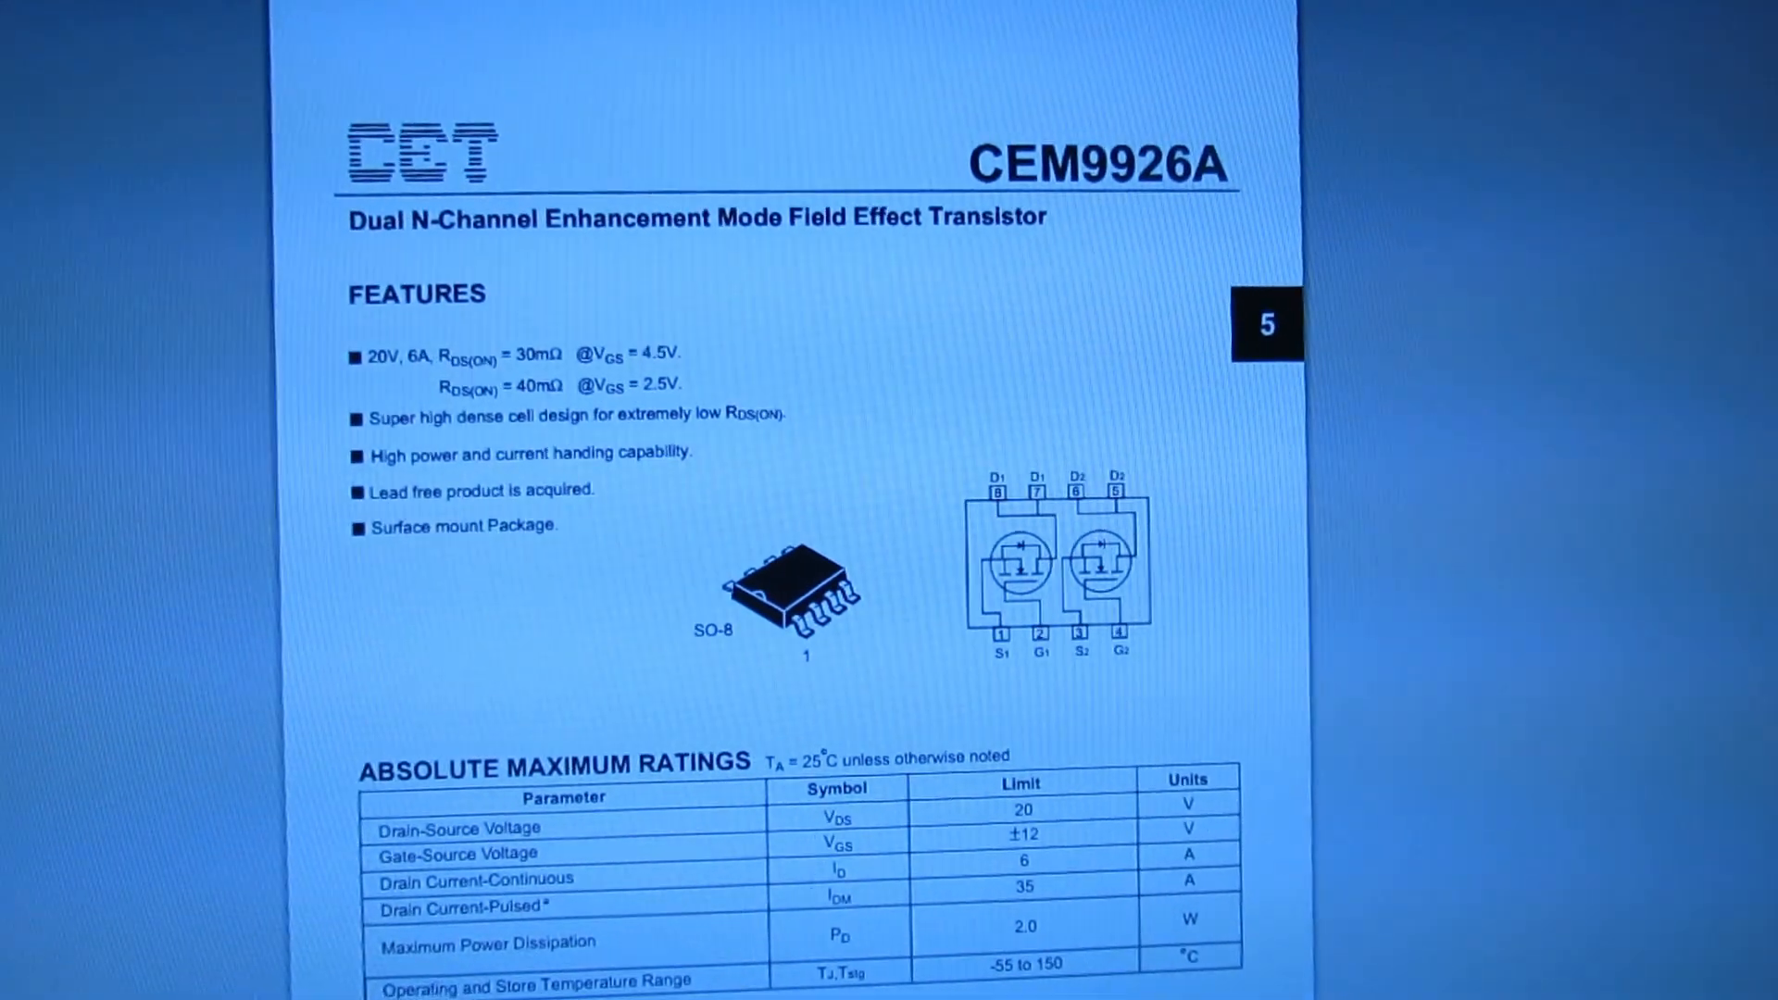
{"action": "scroll", "scroll_direction": "down", "scroll_amount": 3}
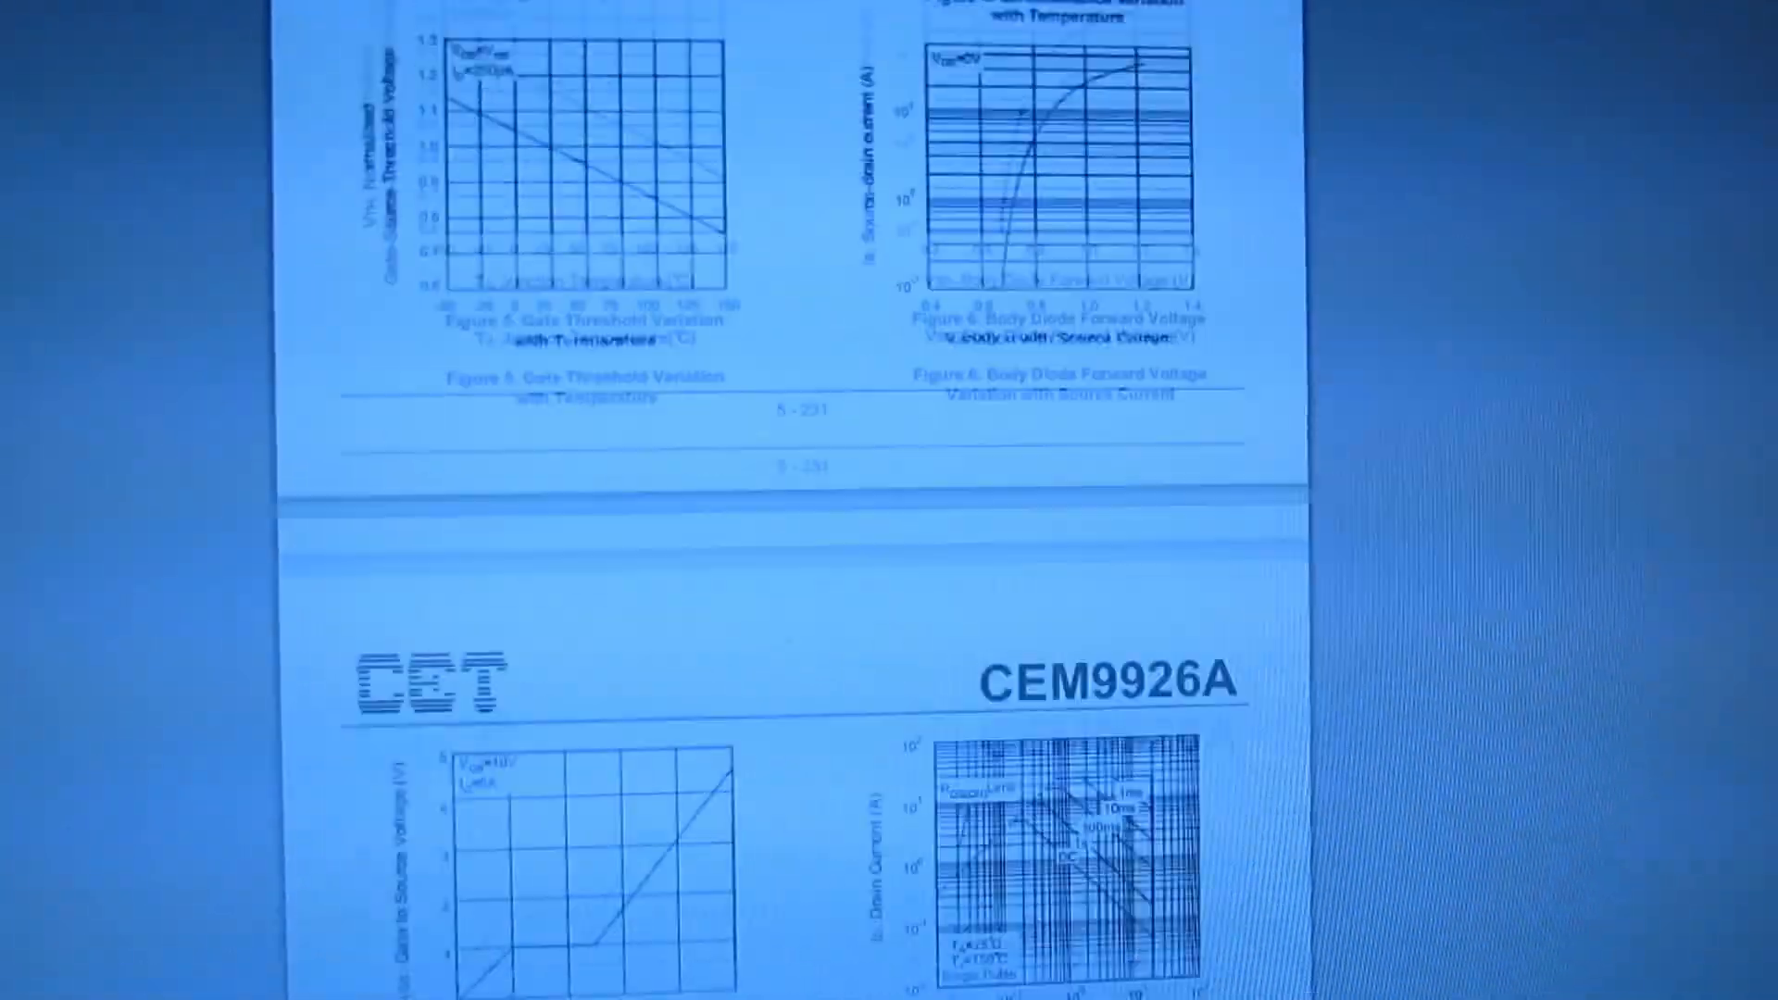
{"action": "scroll", "scroll_direction": "down", "scroll_amount": 3}
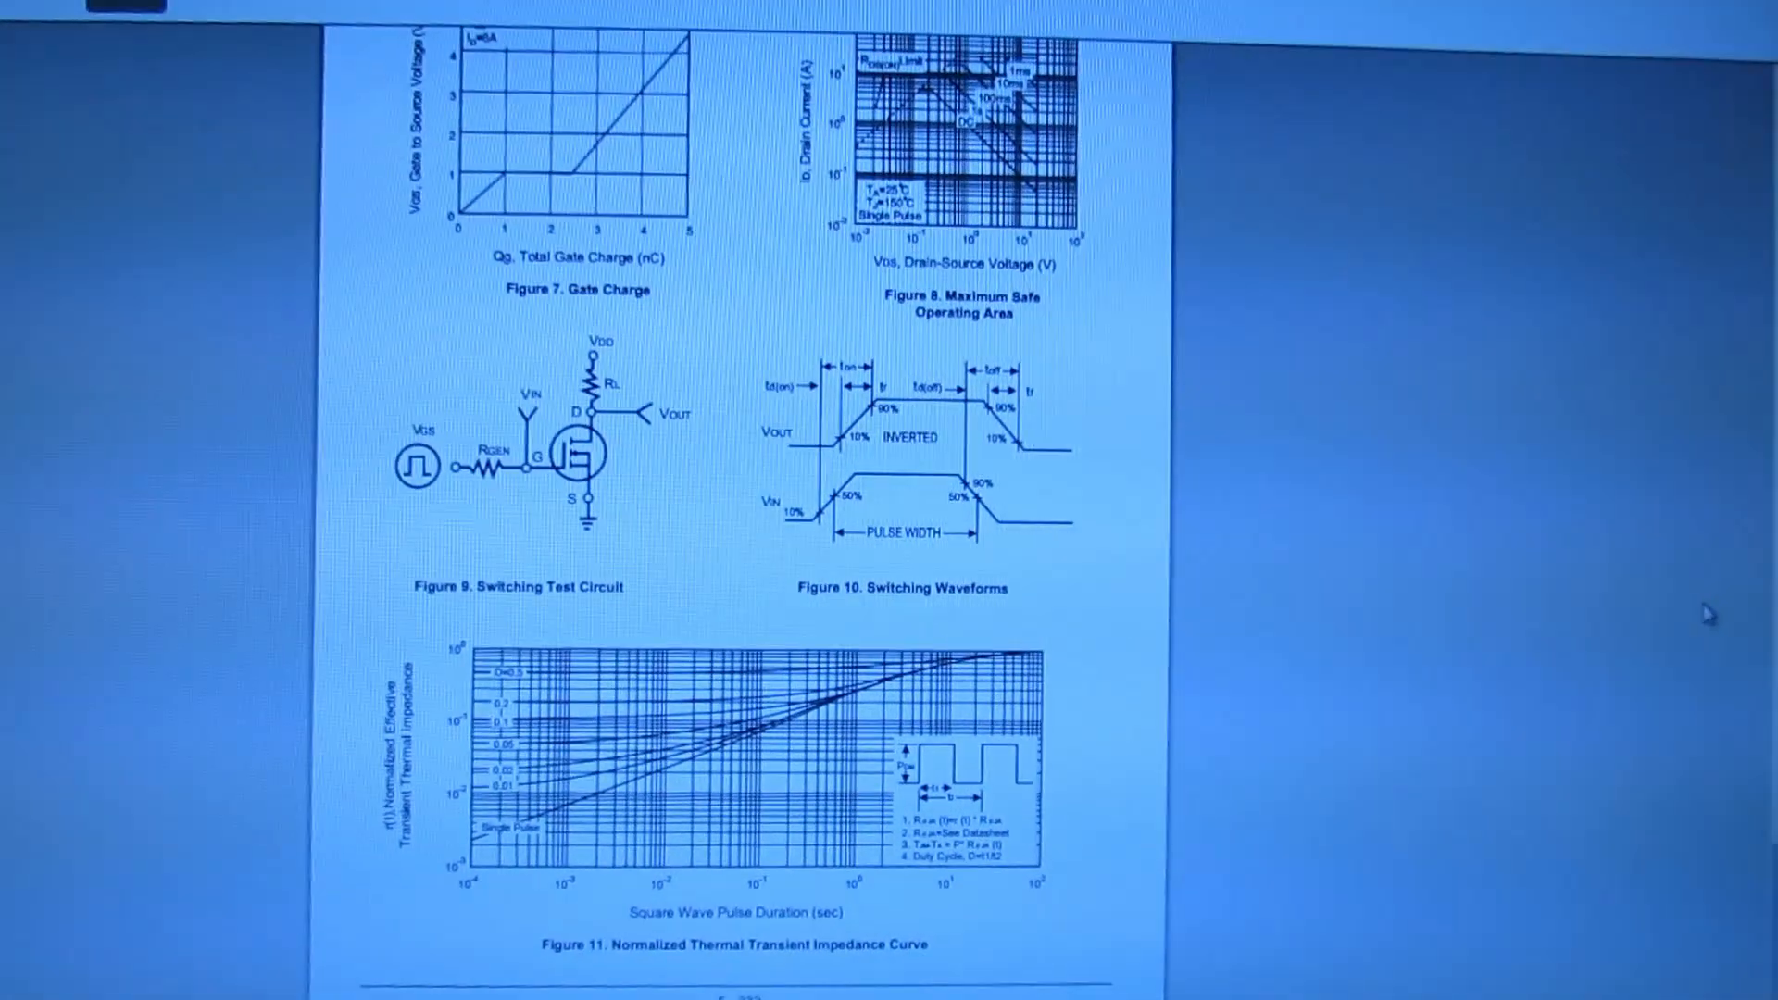
{"action": "scroll", "scroll_direction": "down", "scroll_amount": 3}
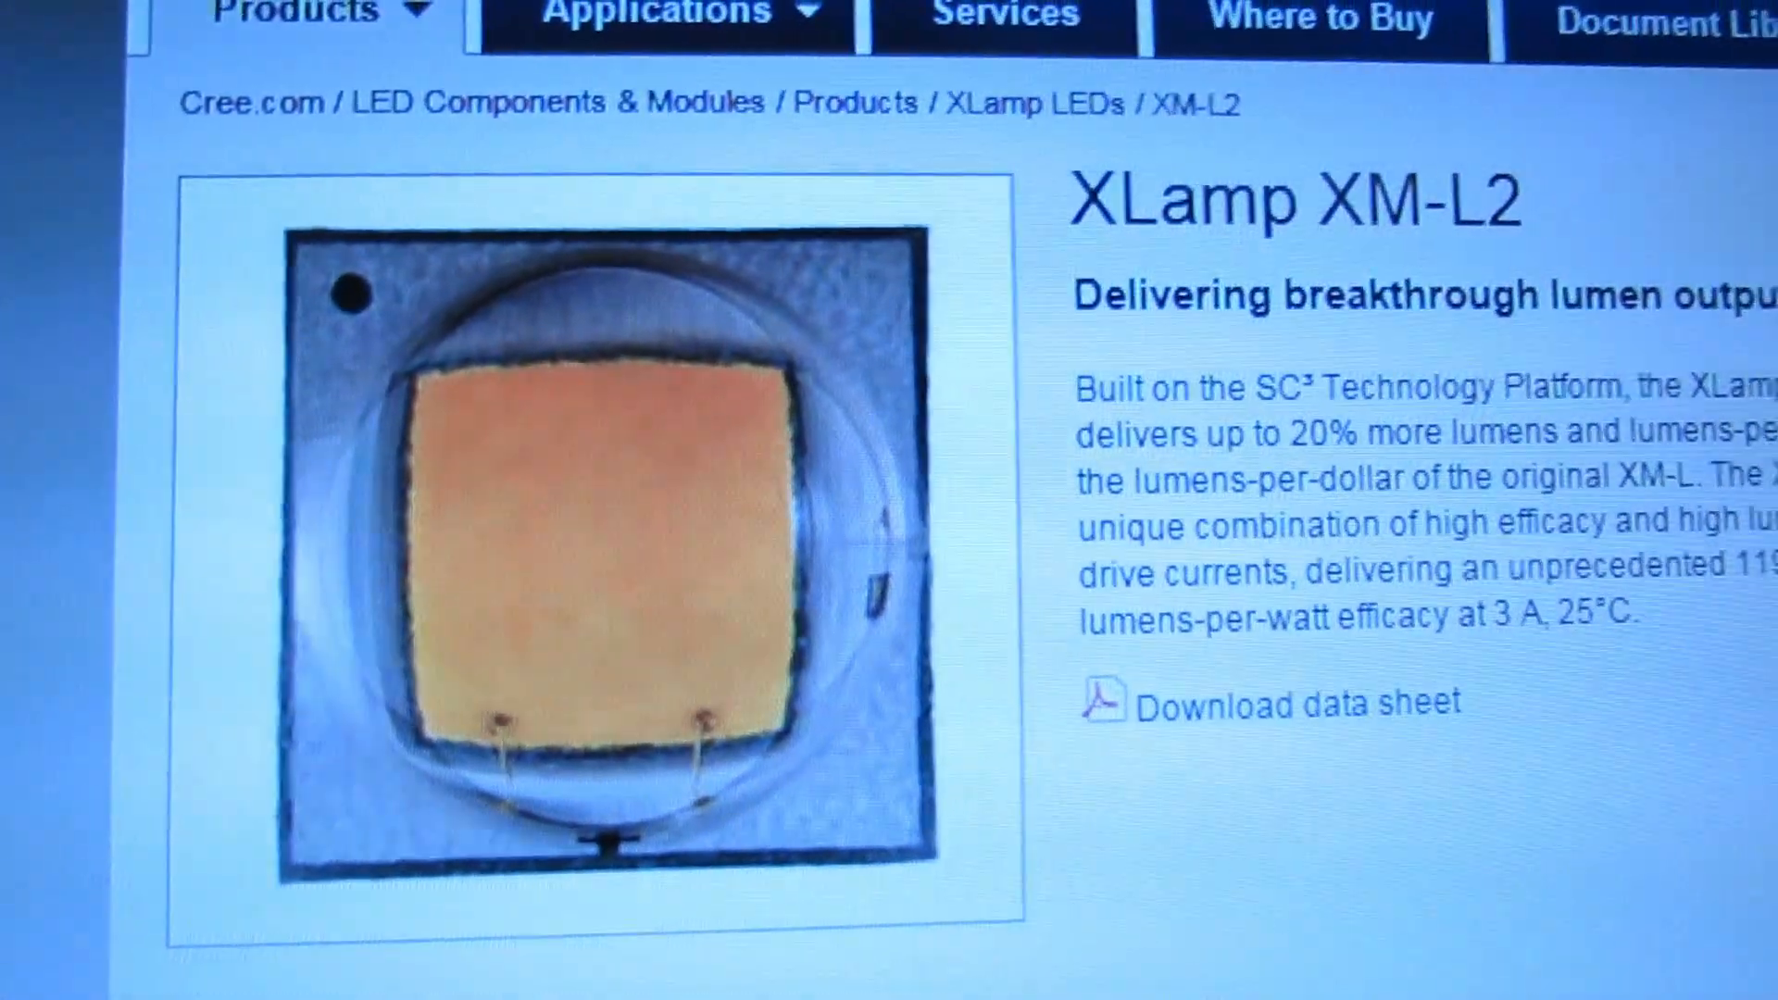
{"action": "scroll", "scroll_direction": "down", "scroll_amount": 3}
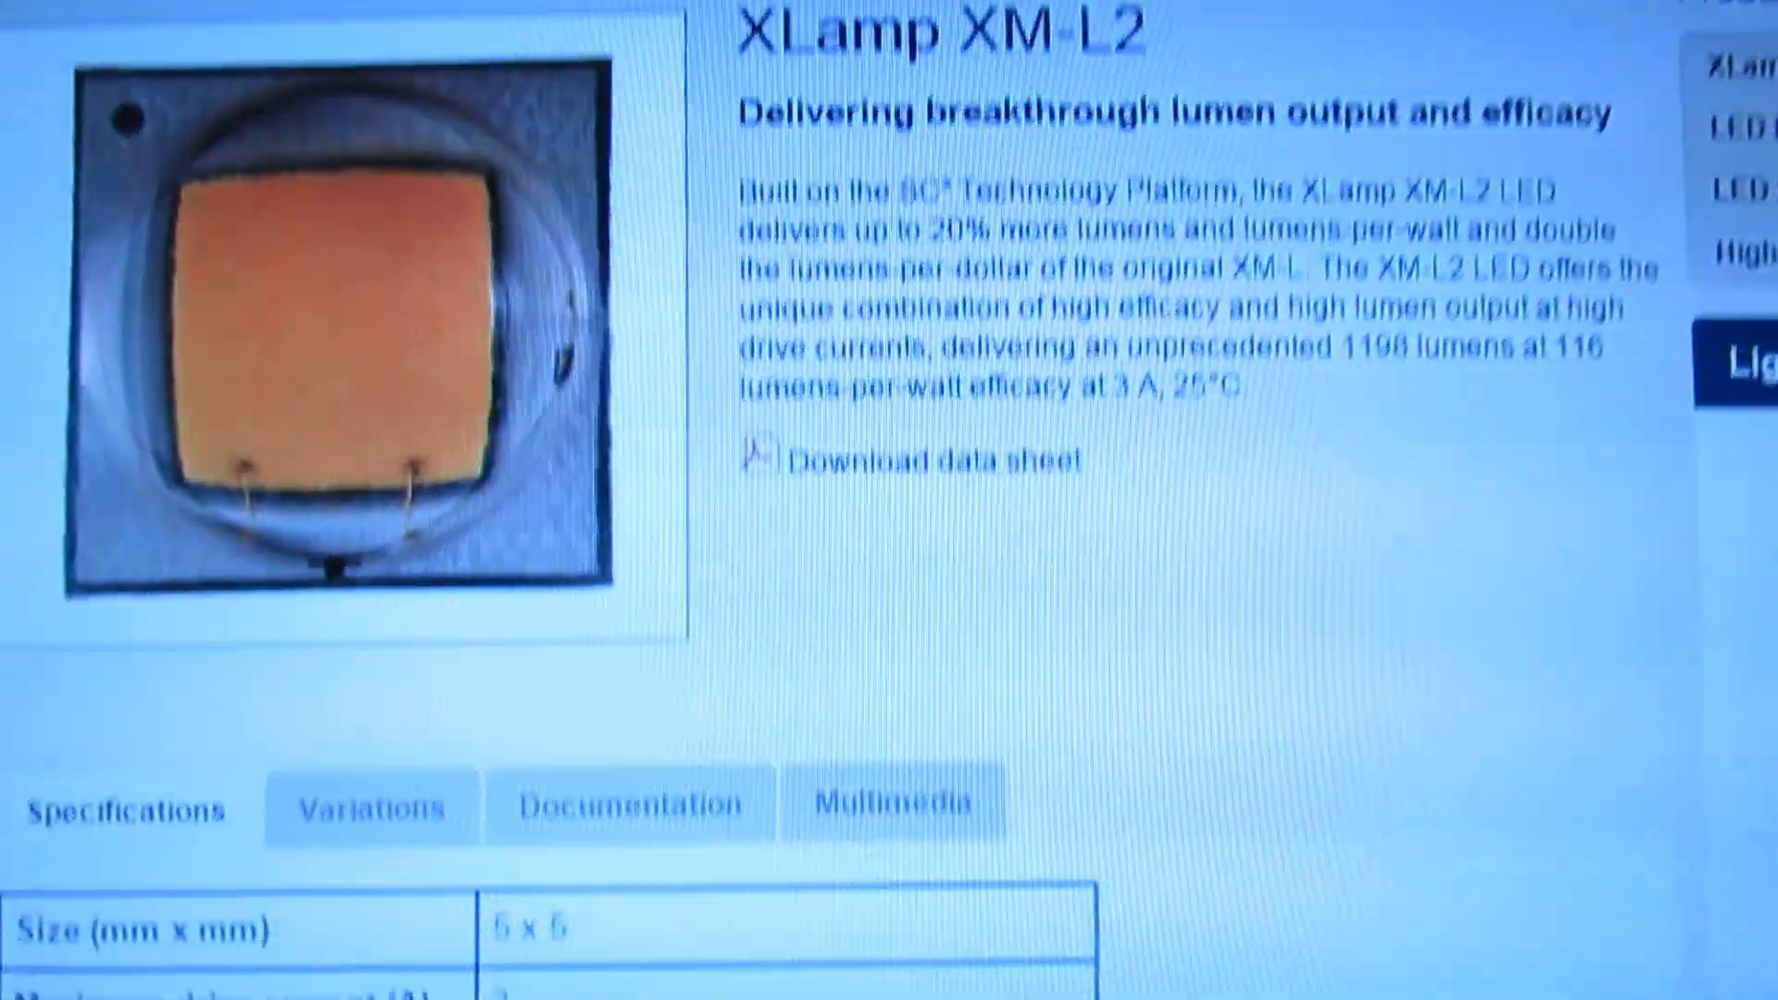
{"action": "scroll", "scroll_direction": "down", "scroll_amount": 3}
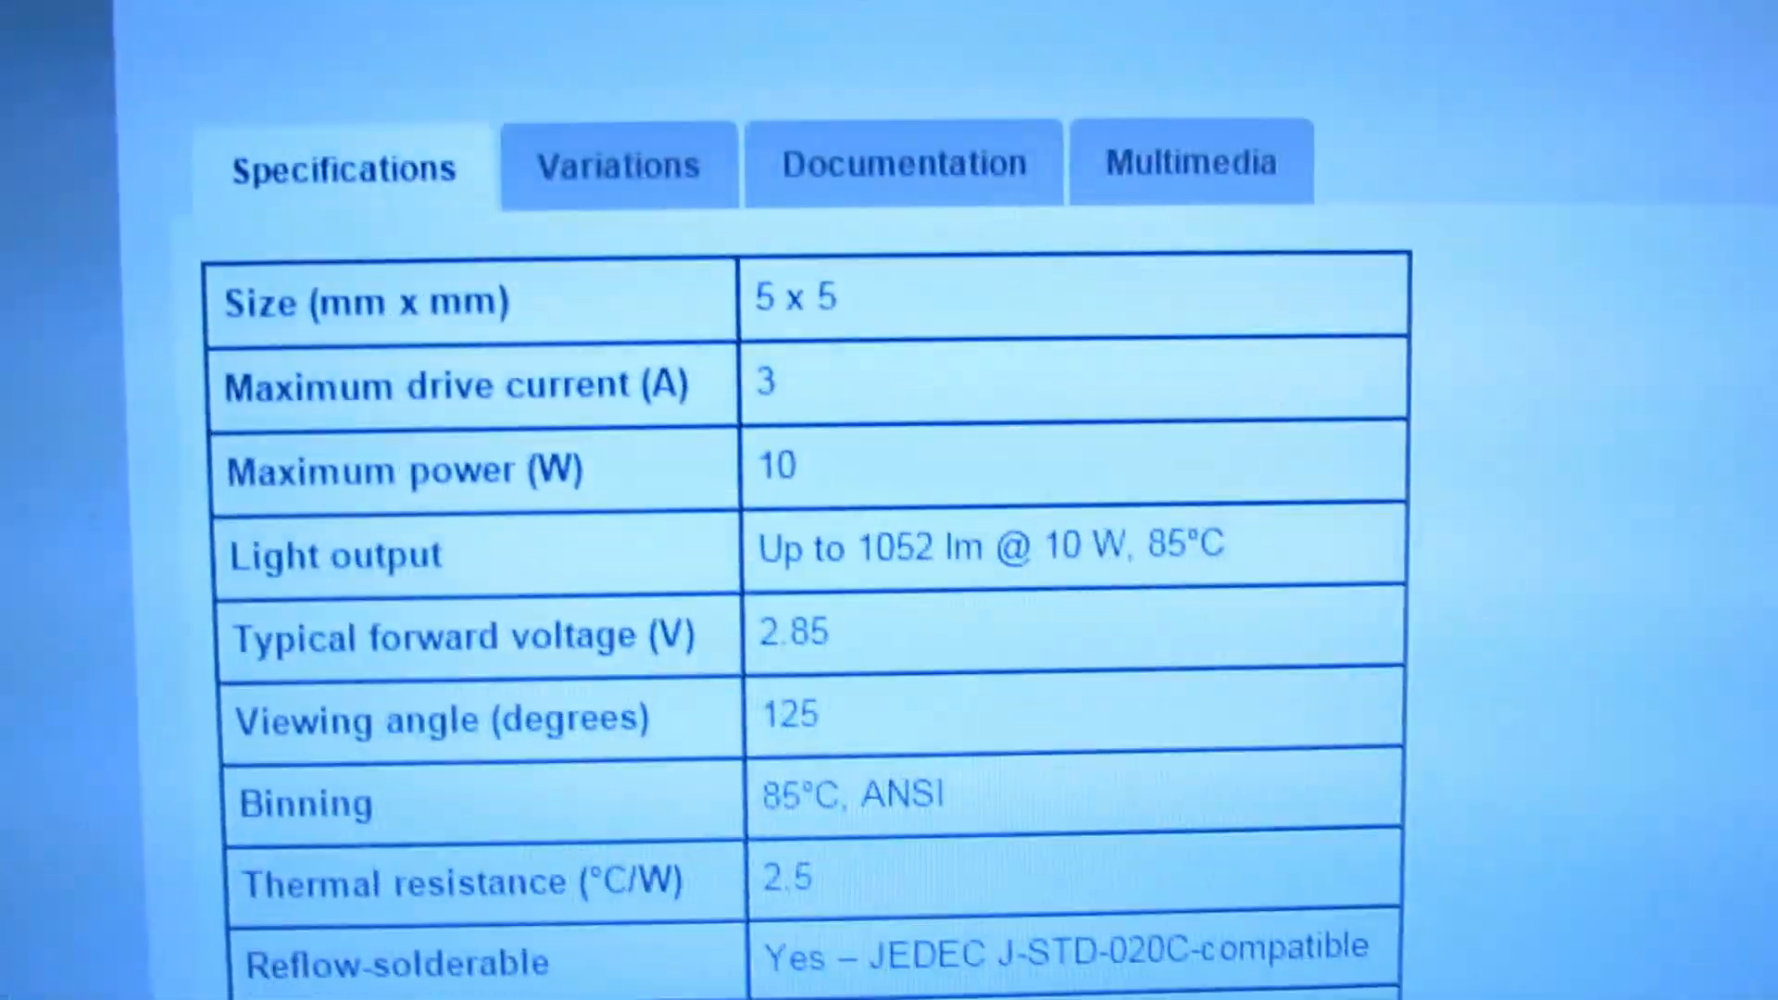
{"action": "scroll", "scroll_direction": "down", "scroll_amount": 3}
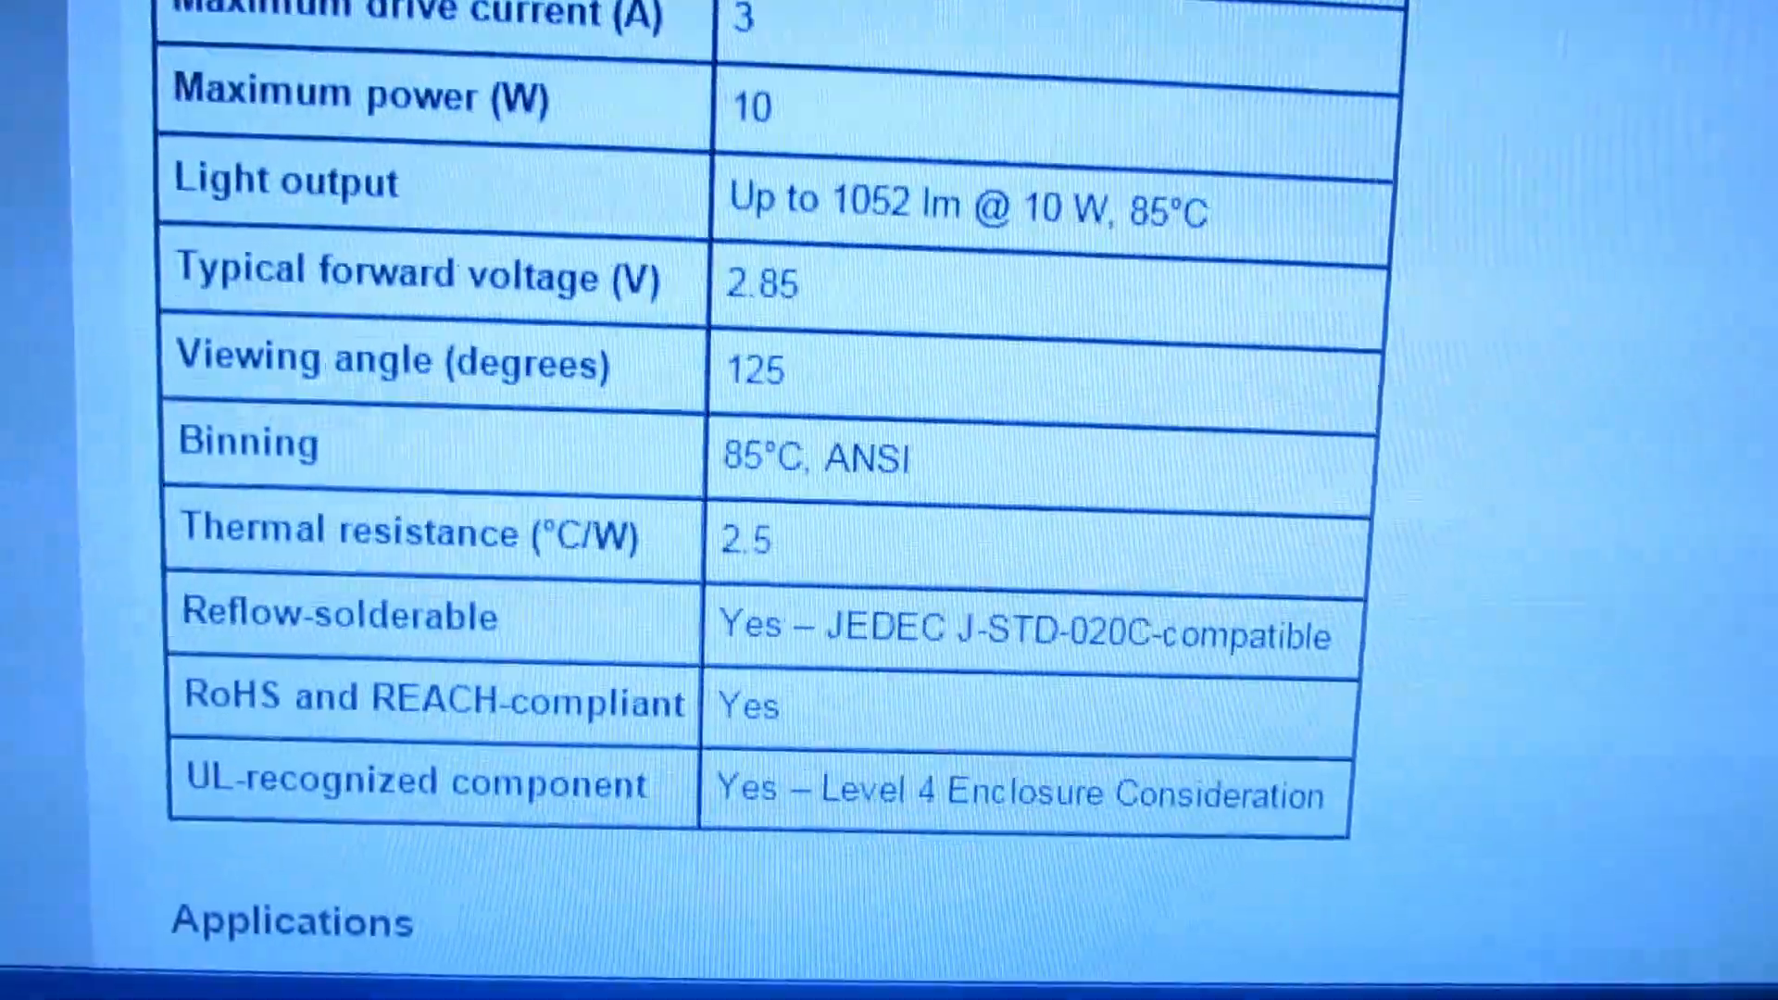
{"action": "scroll", "scroll_direction": "up", "scroll_amount": 3}
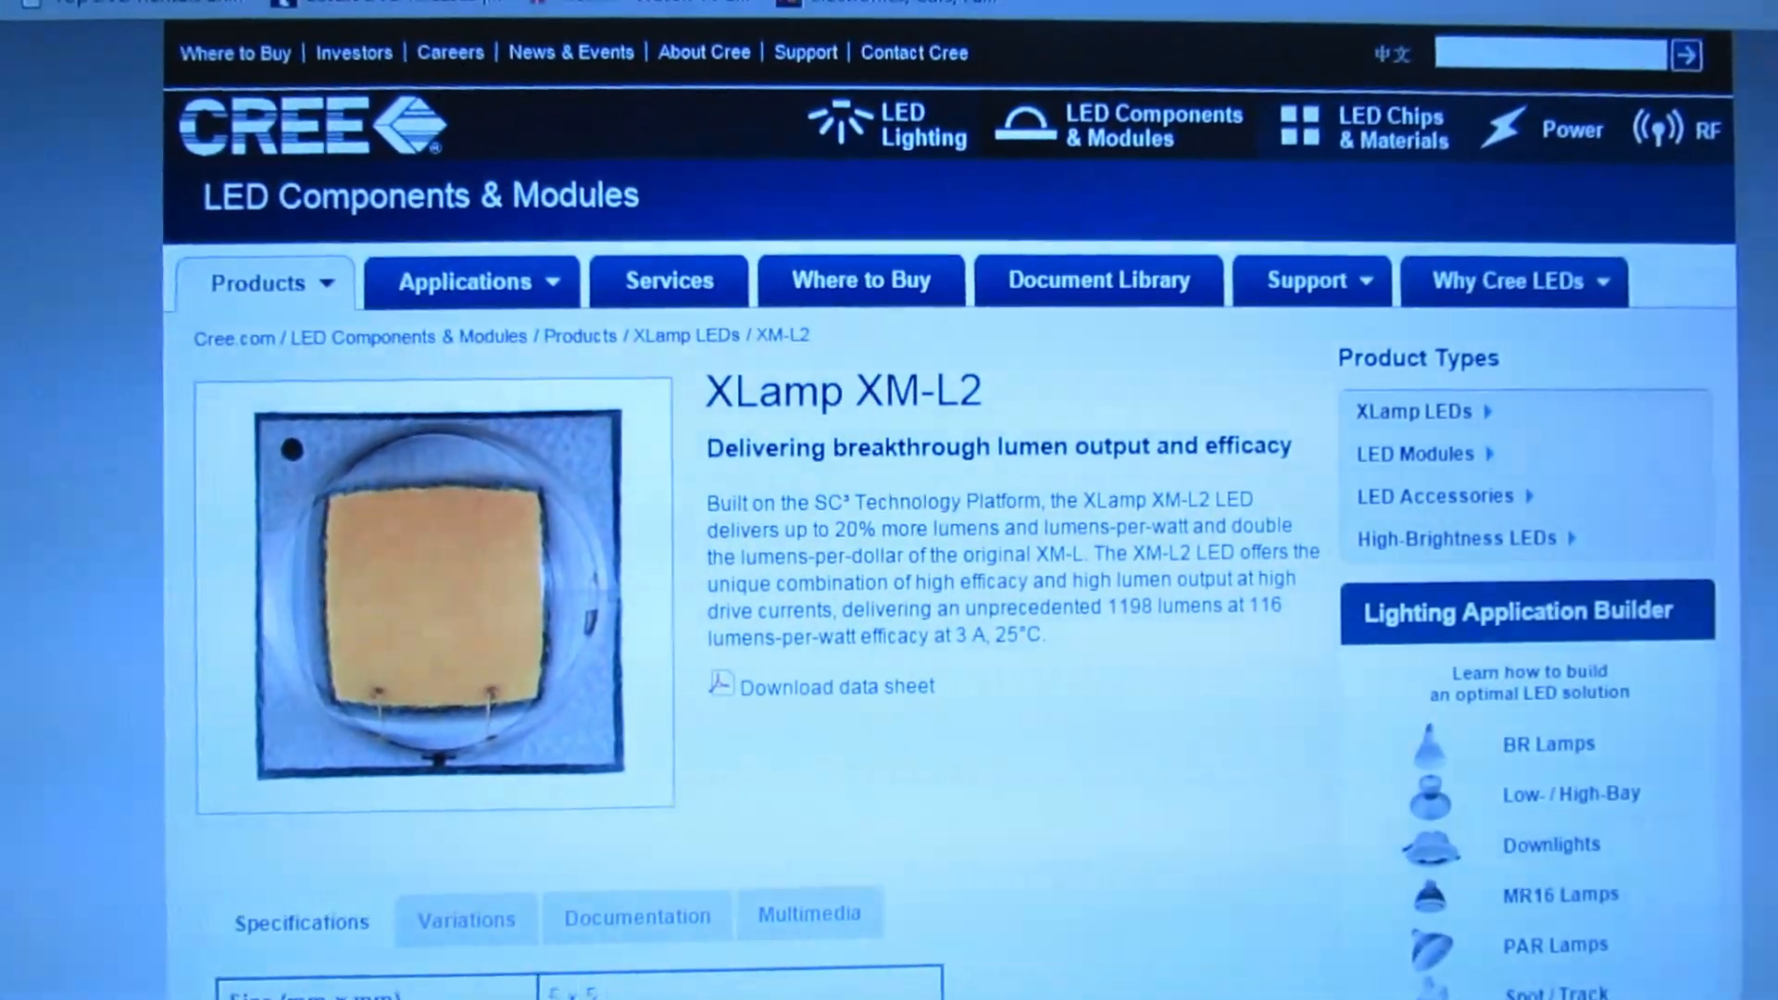
{"action": "scroll", "scroll_direction": "down", "scroll_amount": 3}
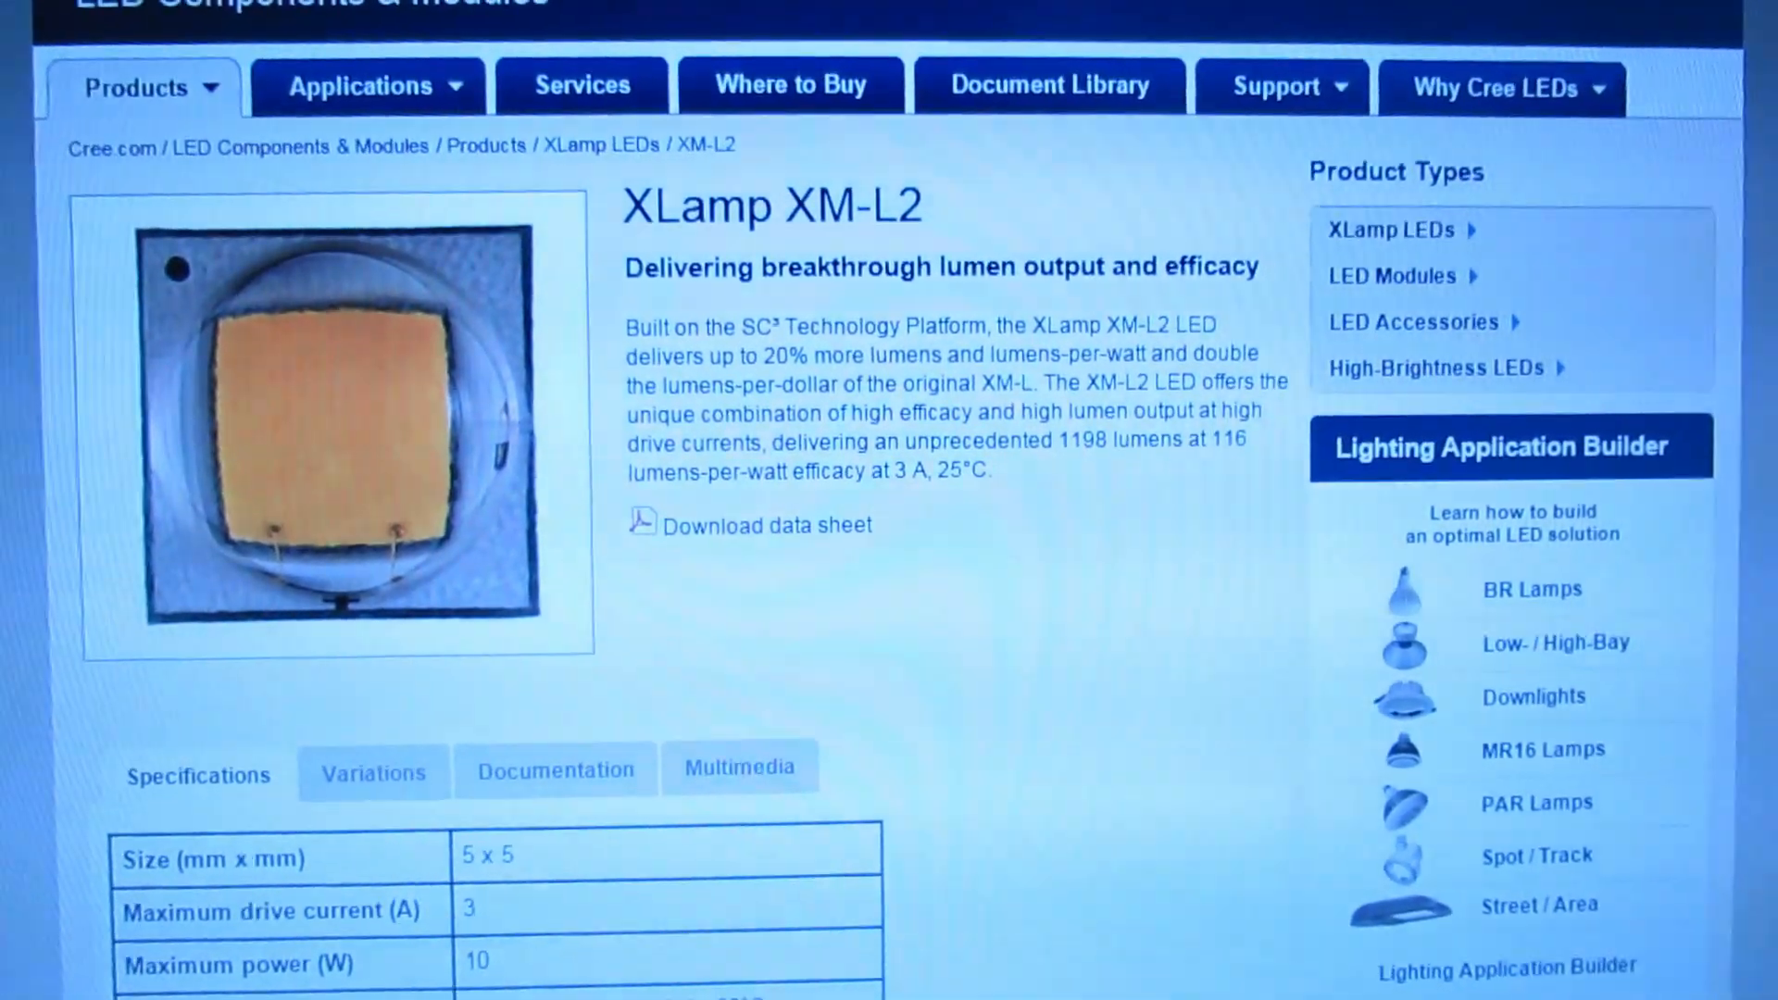
{"action": "scroll", "scroll_direction": "down", "scroll_amount": 3}
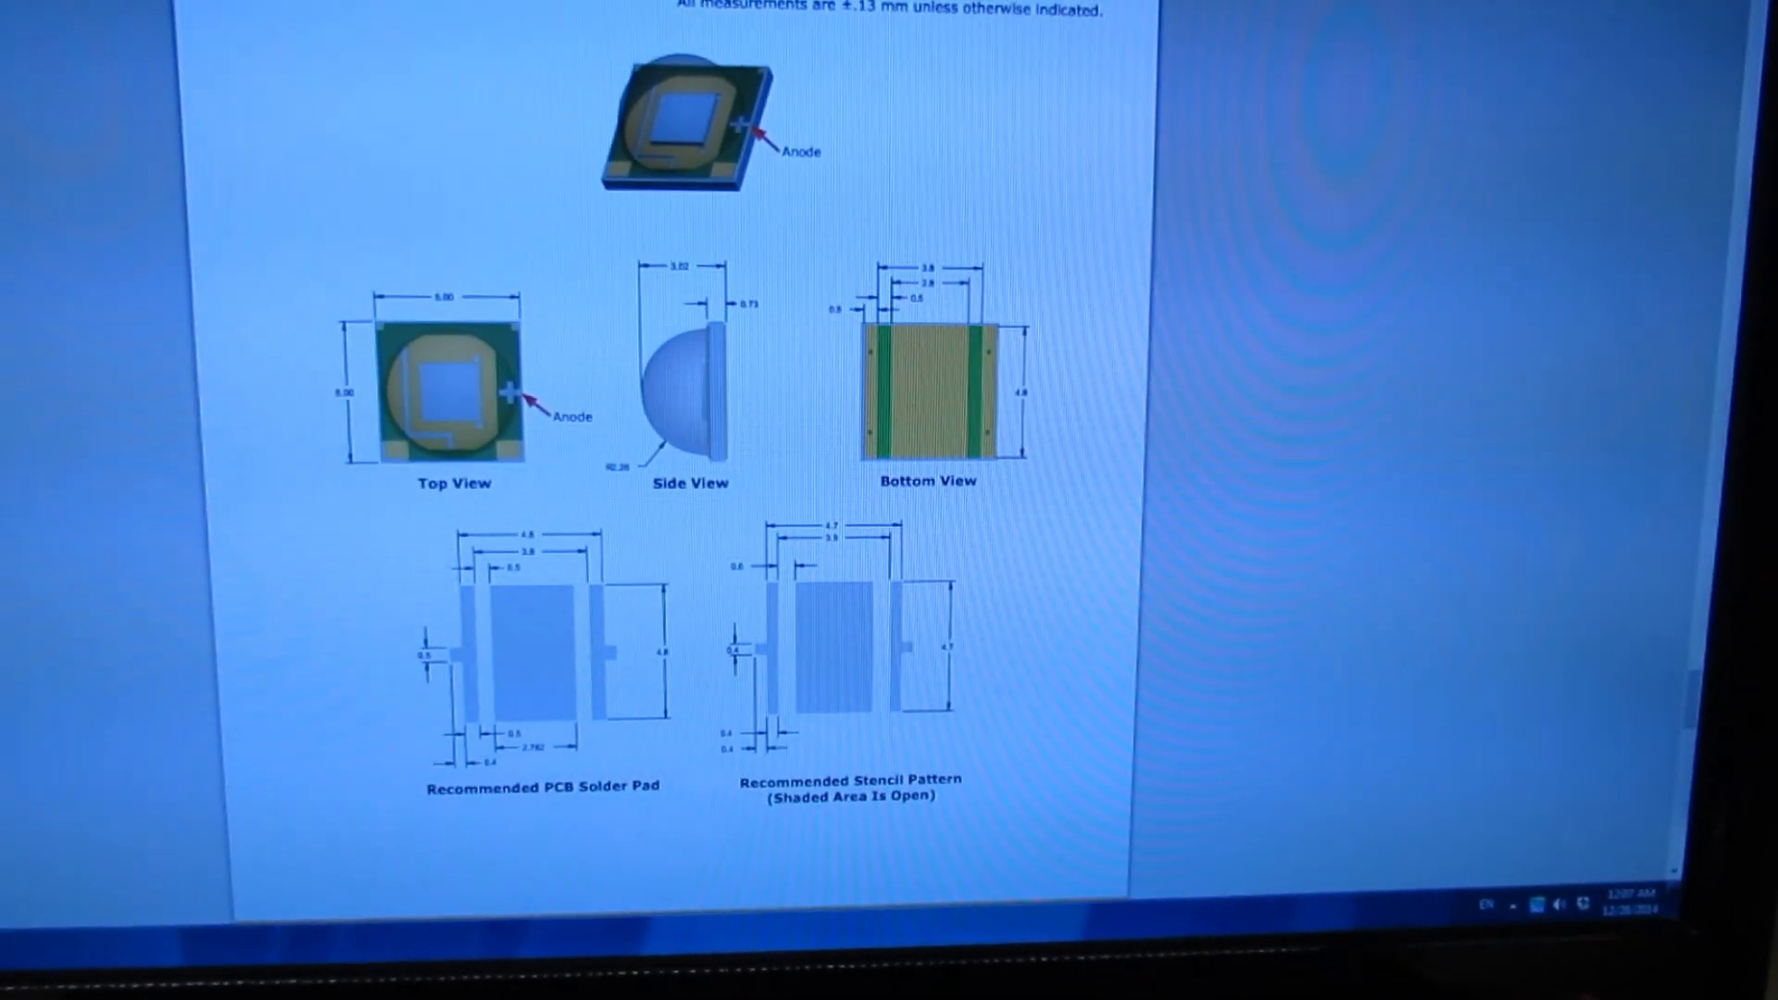
{"action": "scroll", "scroll_direction": "up", "scroll_amount": 3}
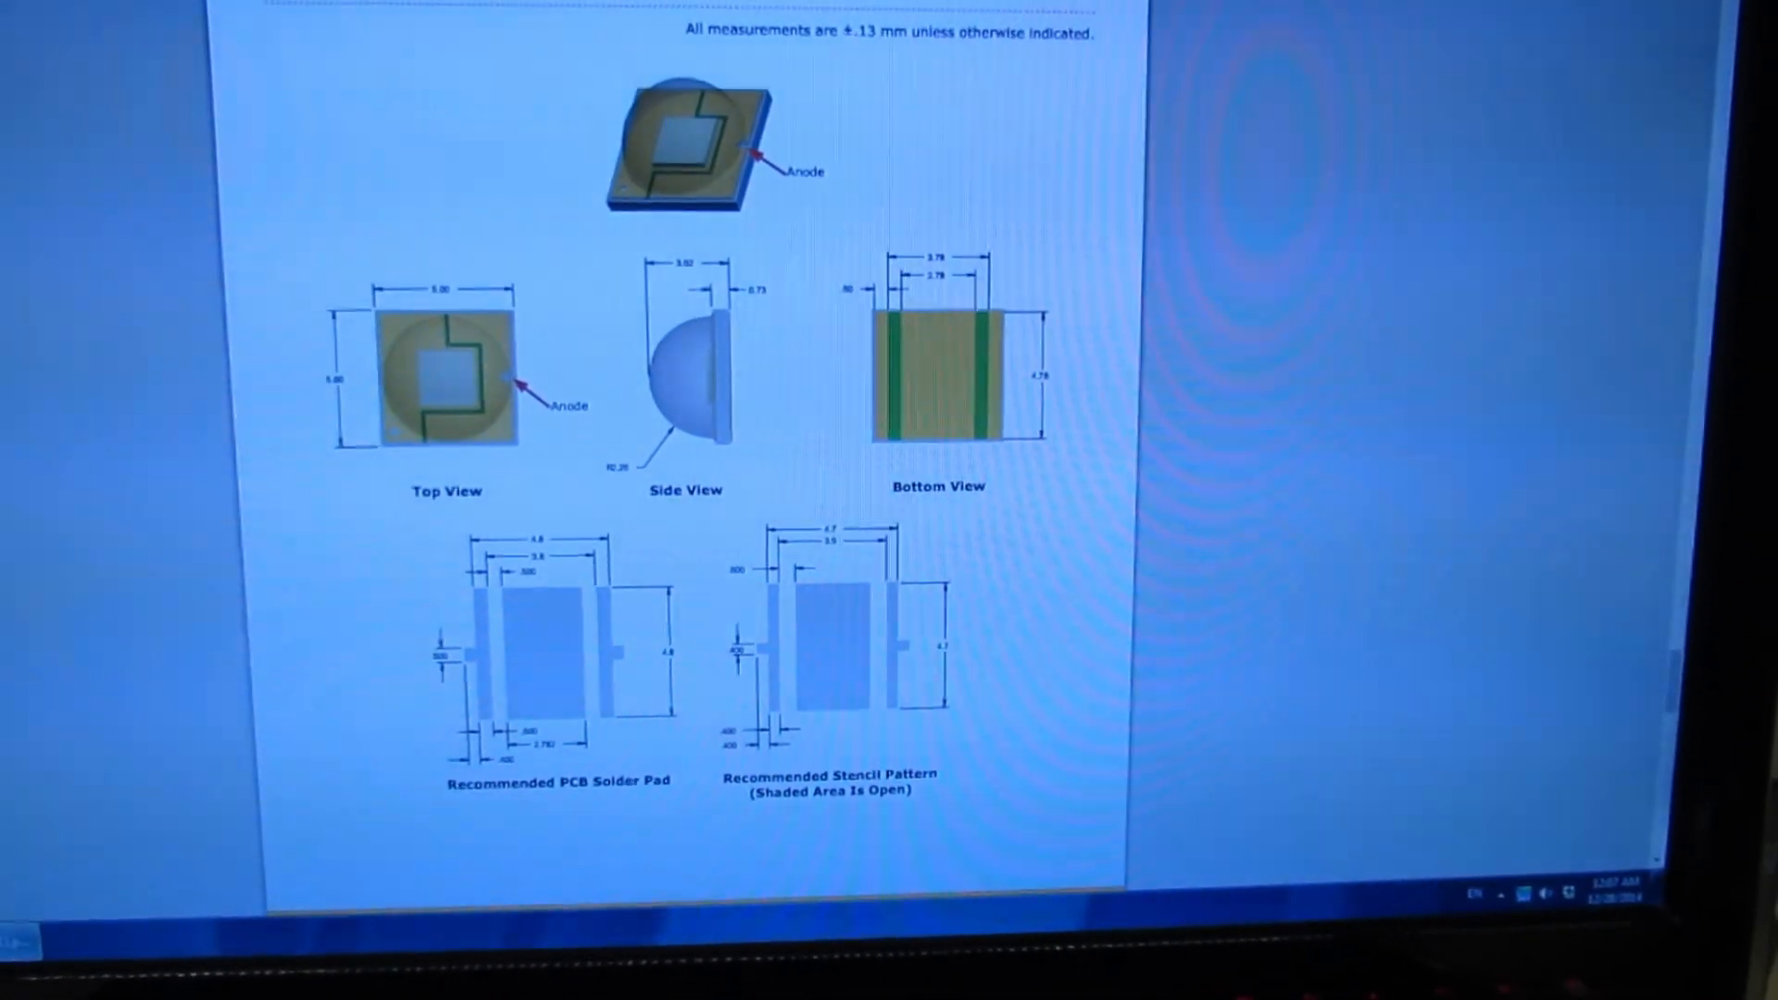
{"action": "scroll", "scroll_direction": "up", "scroll_amount": 3}
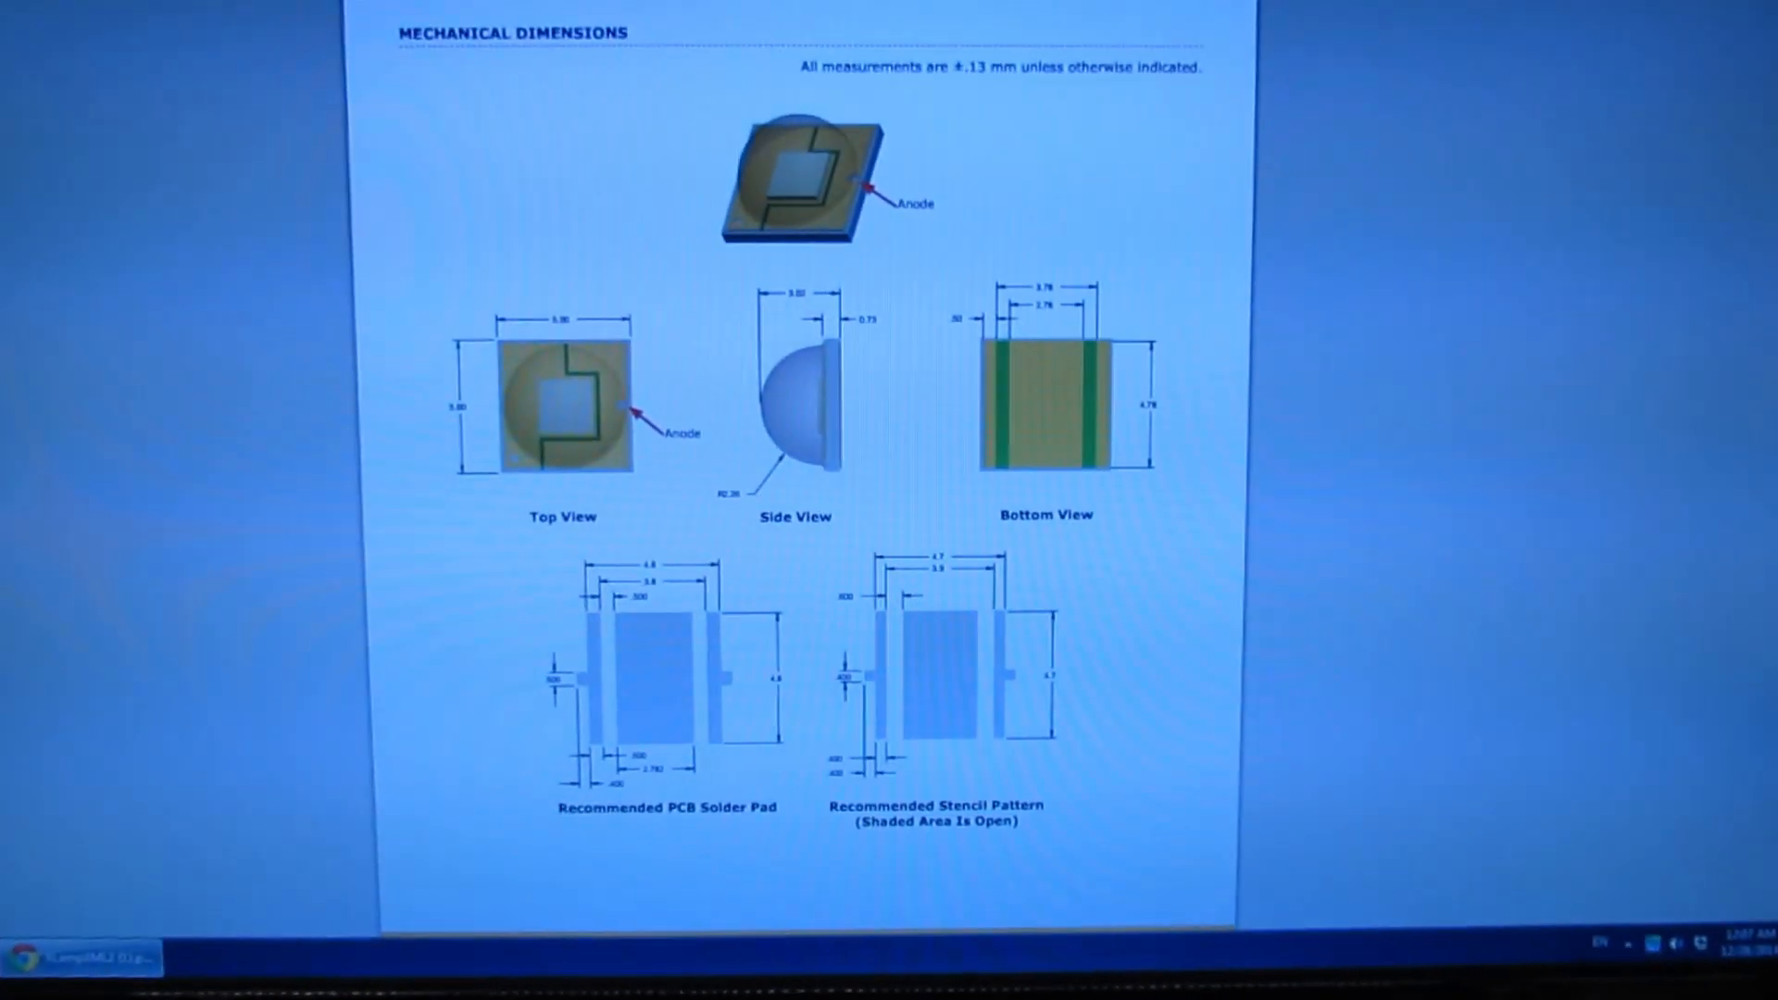
{"action": "scroll", "scroll_direction": "up", "scroll_amount": 3}
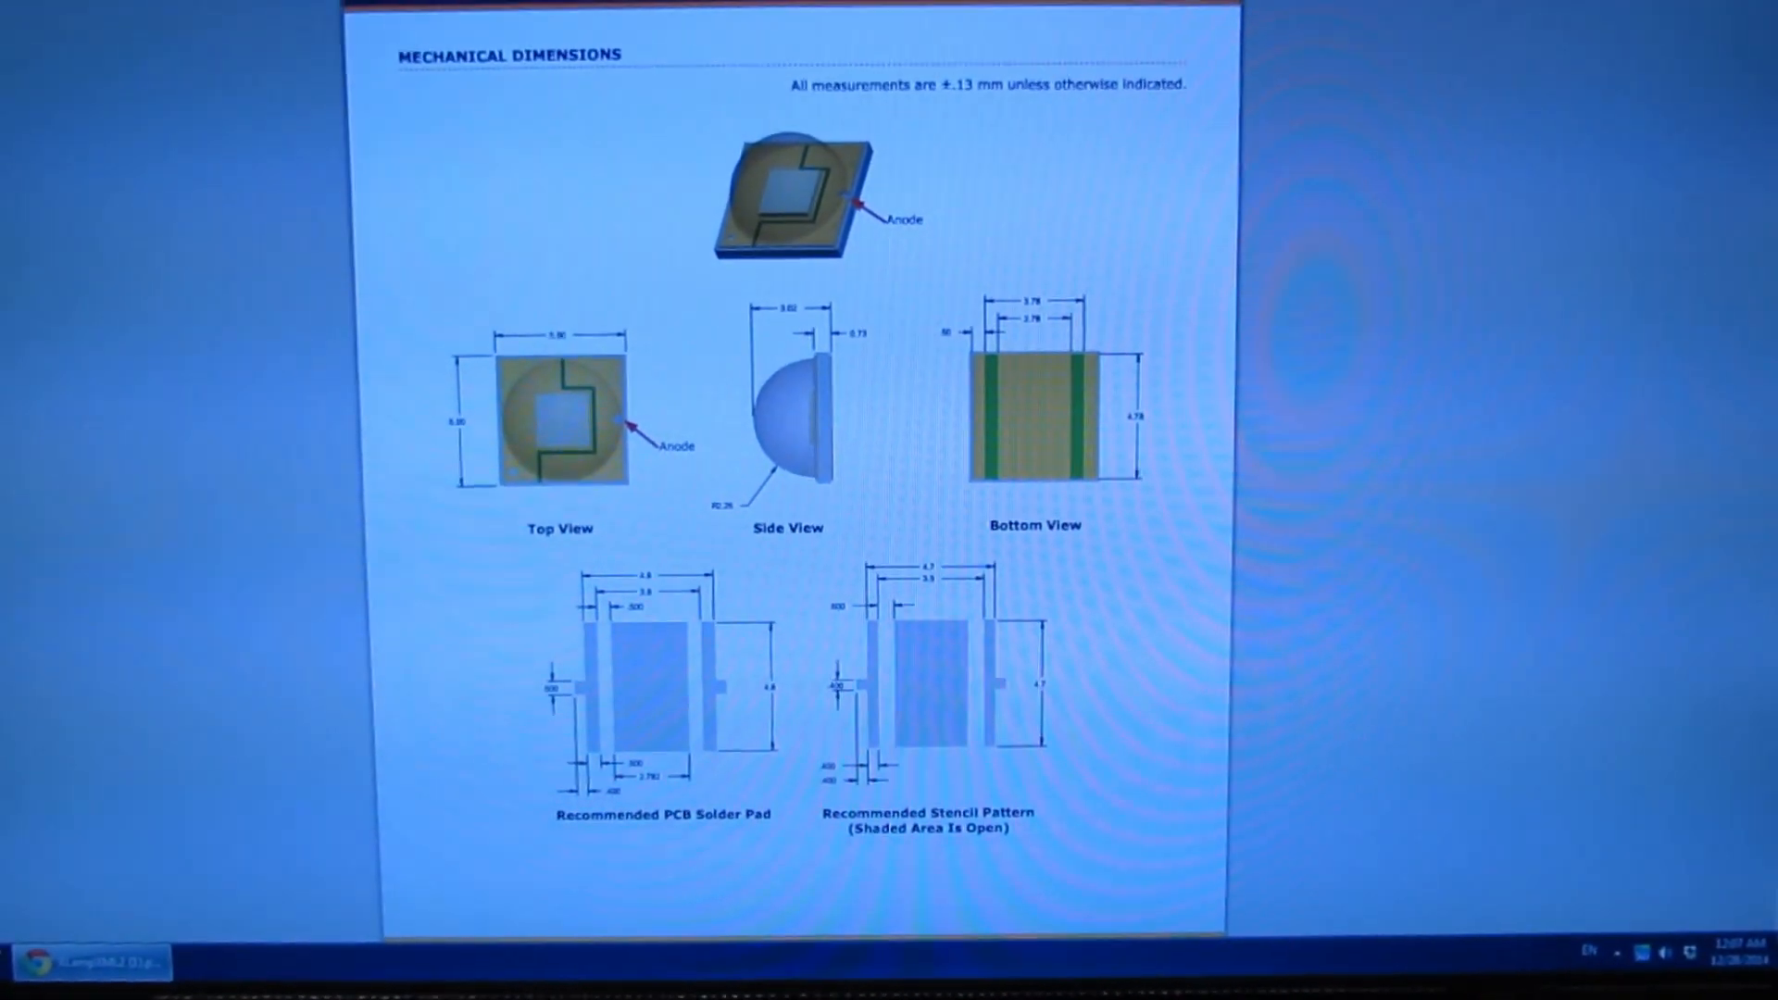
{"action": "scroll", "scroll_direction": "up", "scroll_amount": 3}
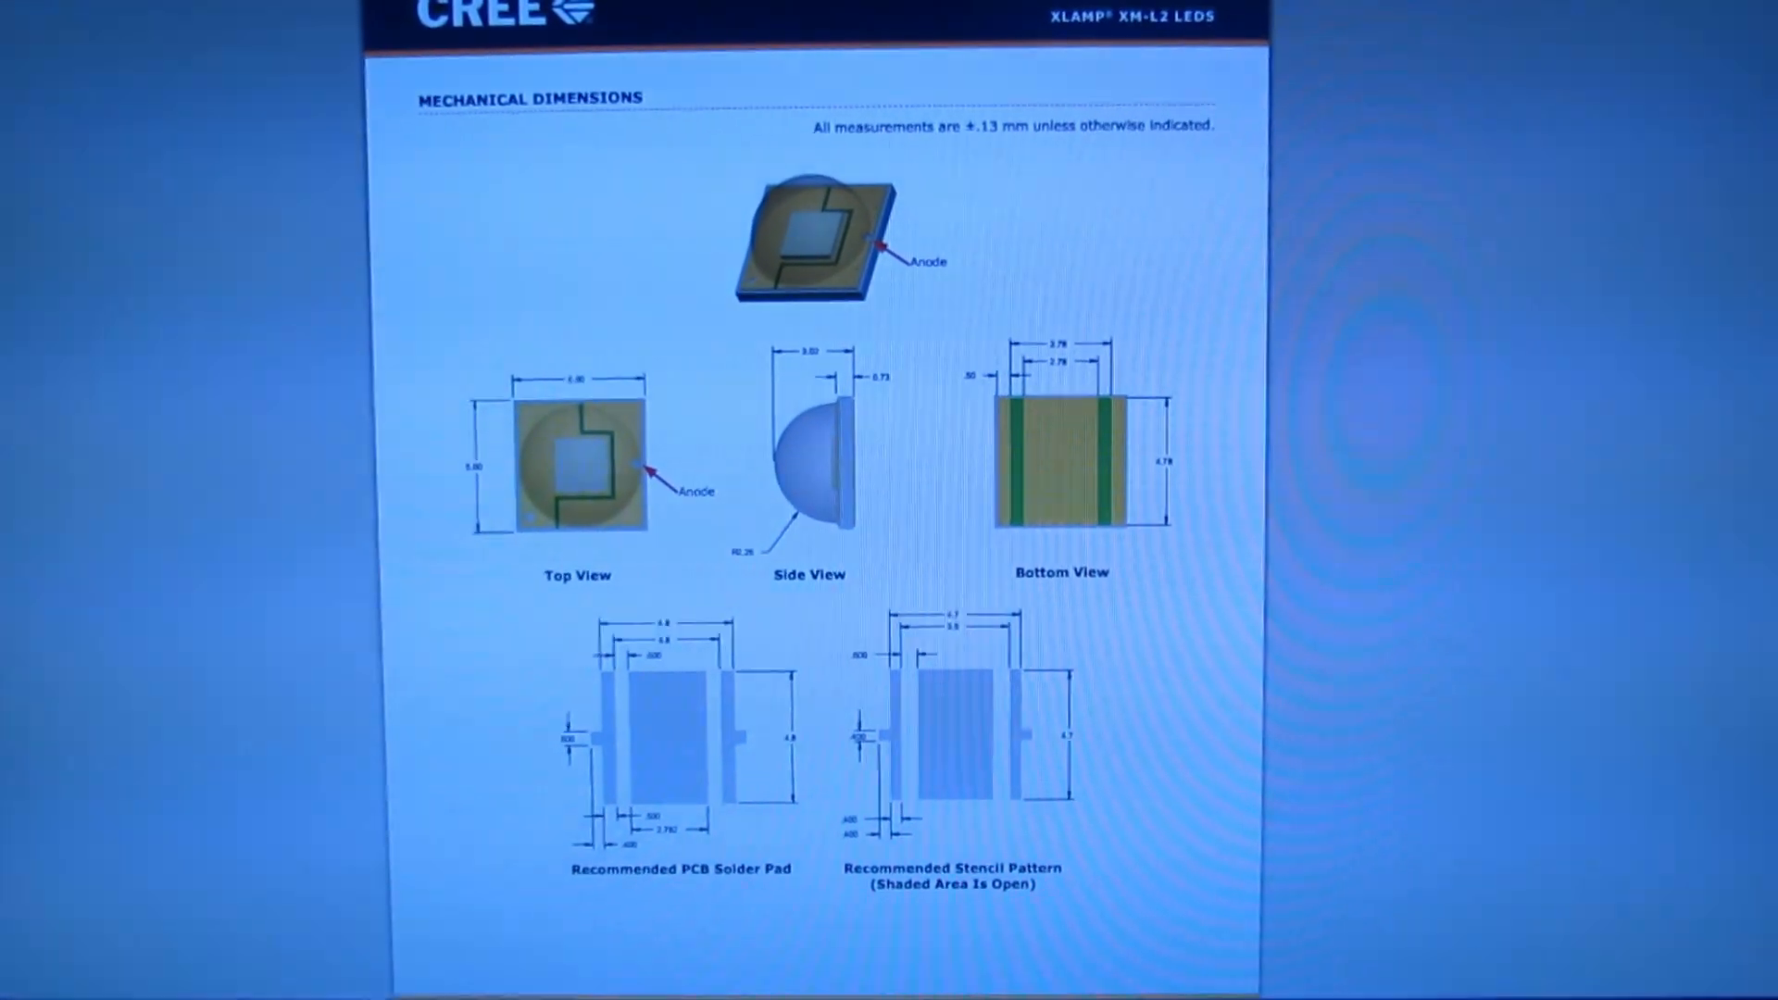